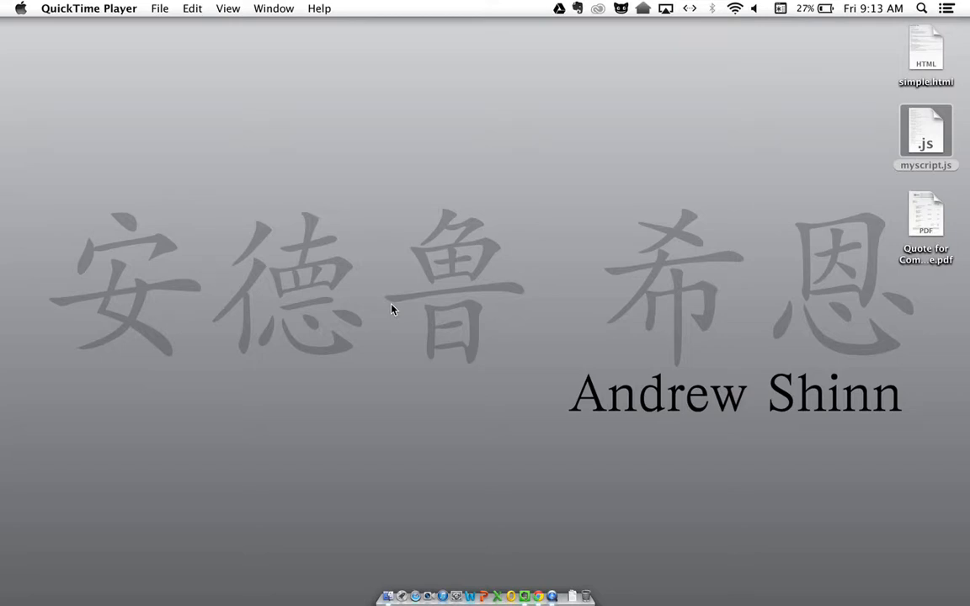
mouse_move(430, 343)
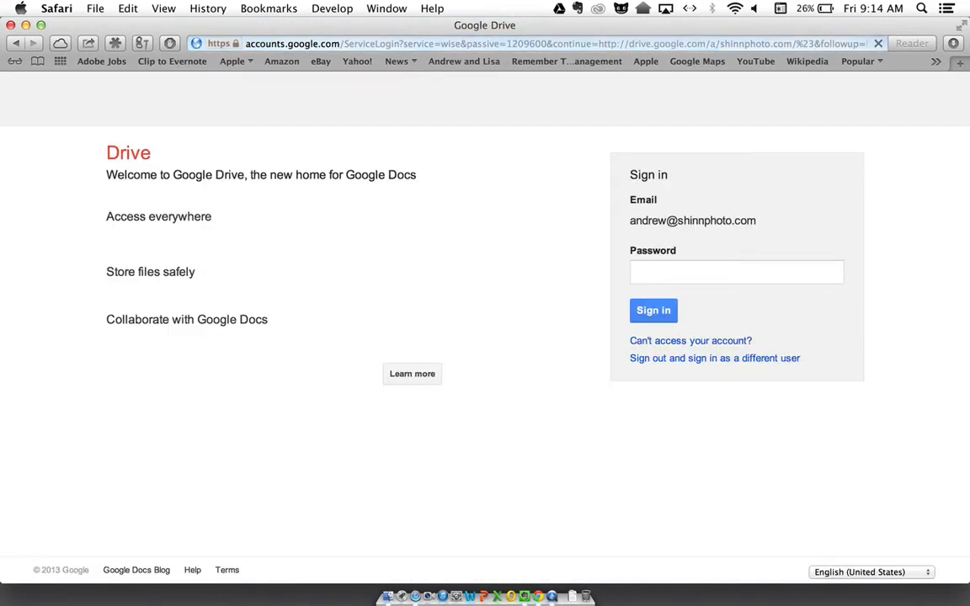
Enter the account password and sign in to reach Drive's Recent files list.
text(•••)
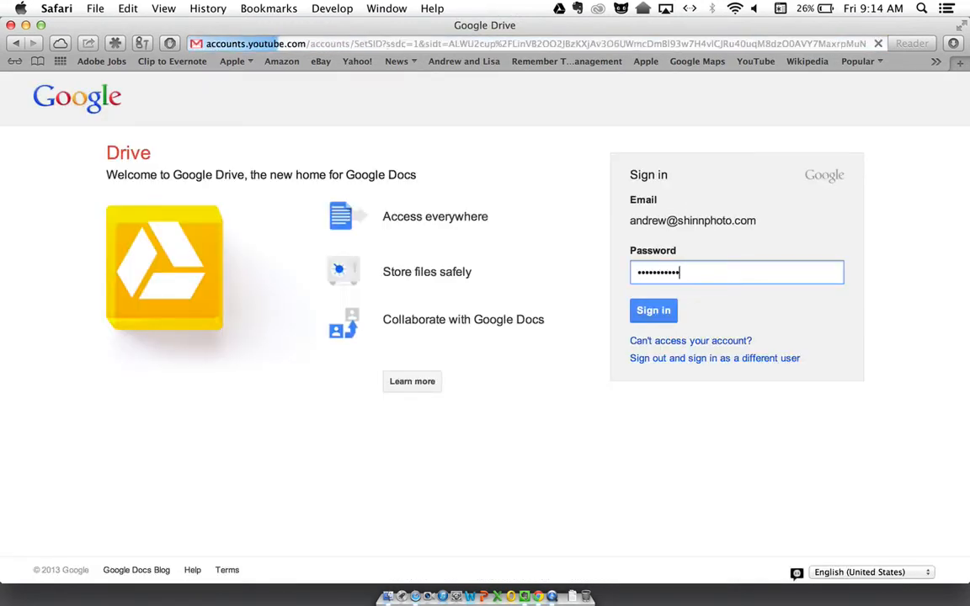
click(653, 310)
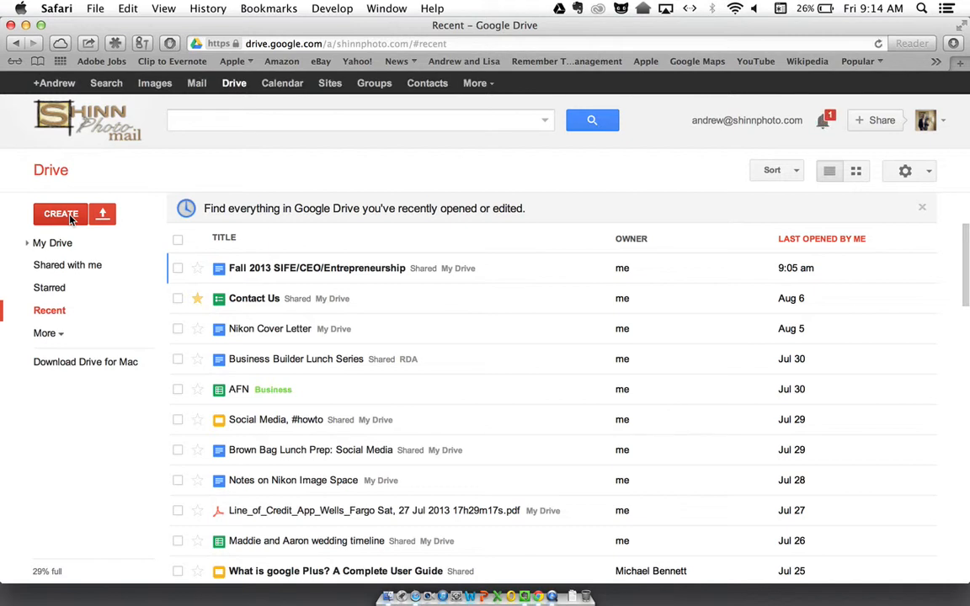
Create a new blank Document from Drive's CREATE menu.
click(60, 213)
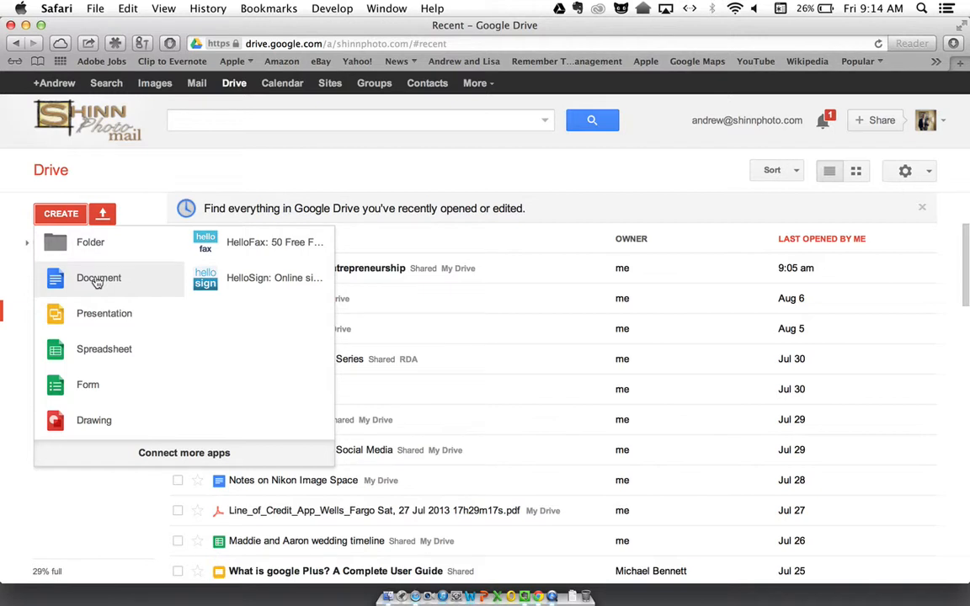
click(99, 278)
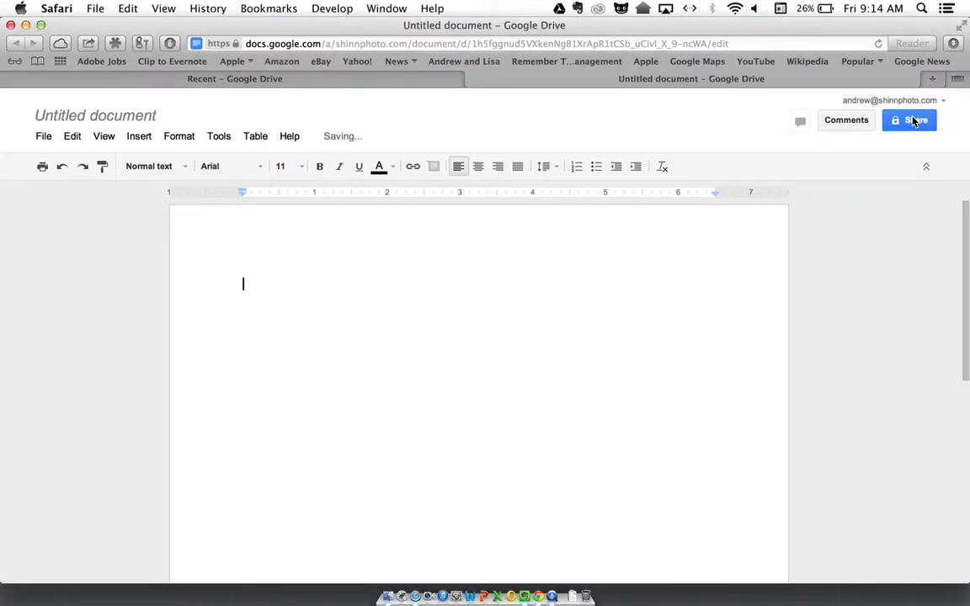
Name the untitled document 'Title' when starting to share, and save the name.
click(910, 119)
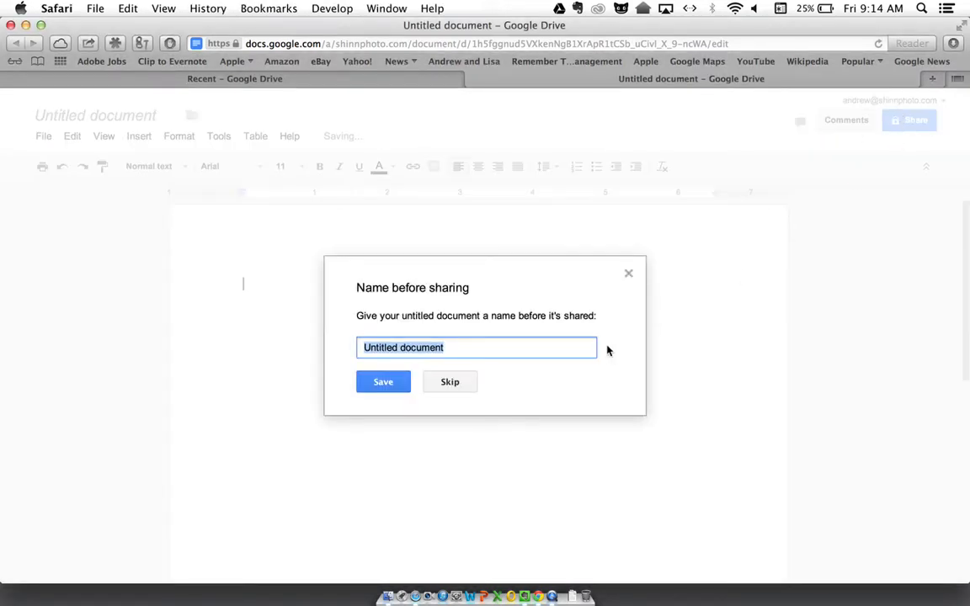
text(T)
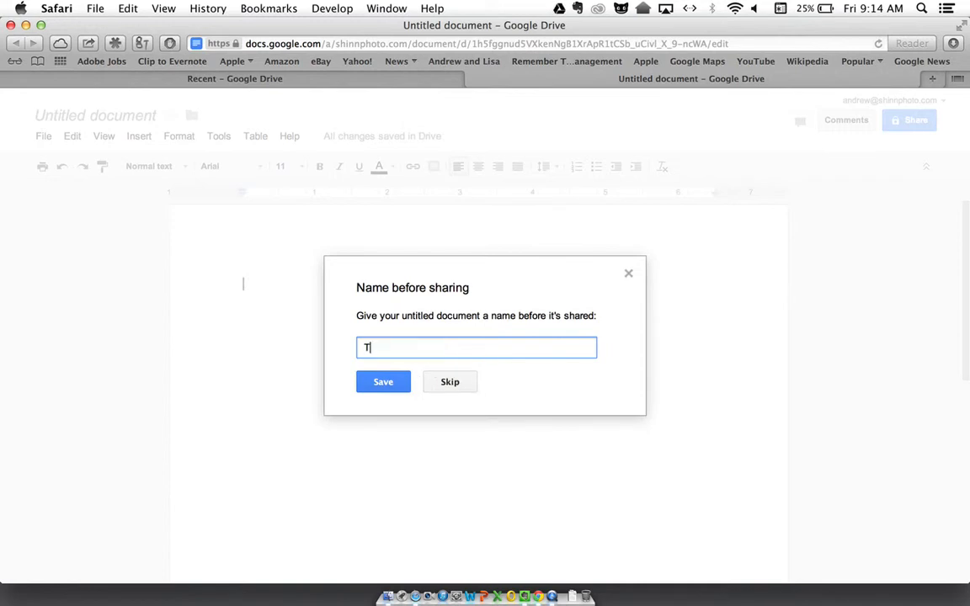
text(itle)
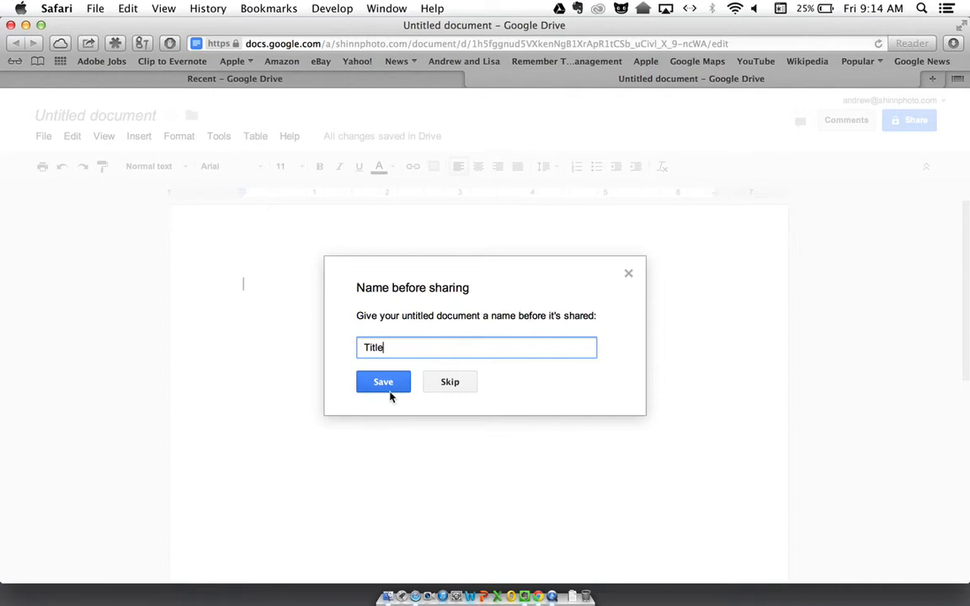
click(383, 381)
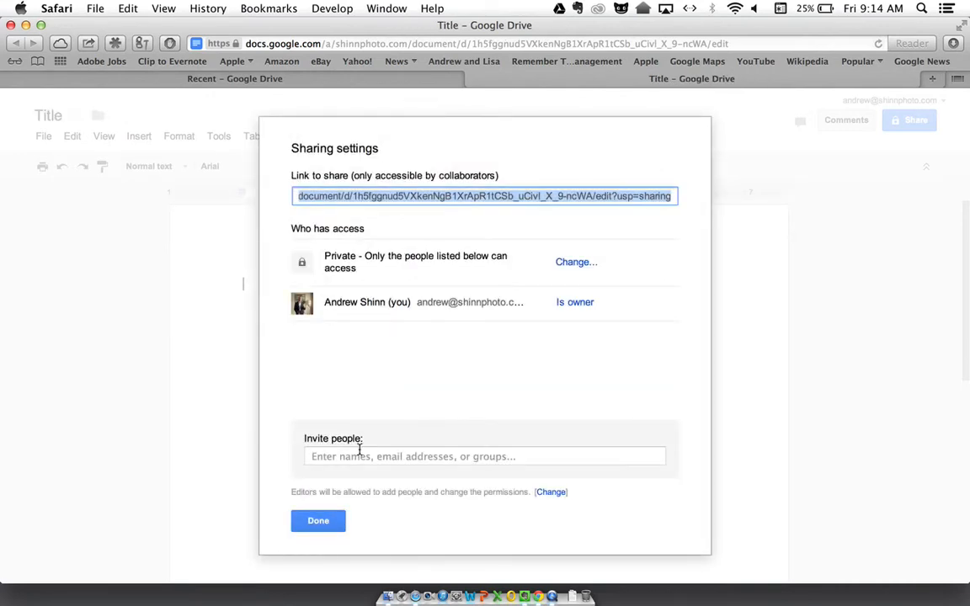
click(485, 455)
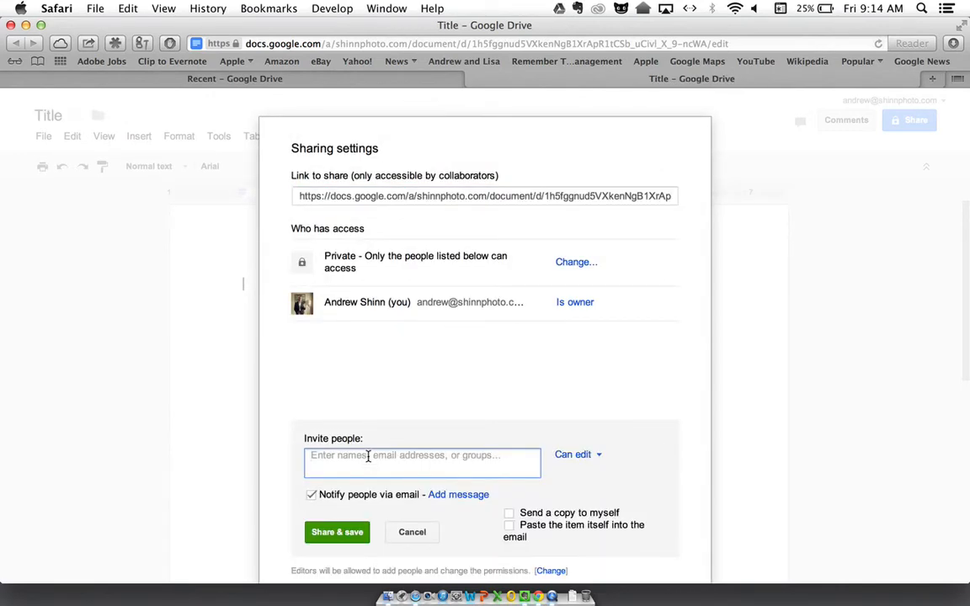
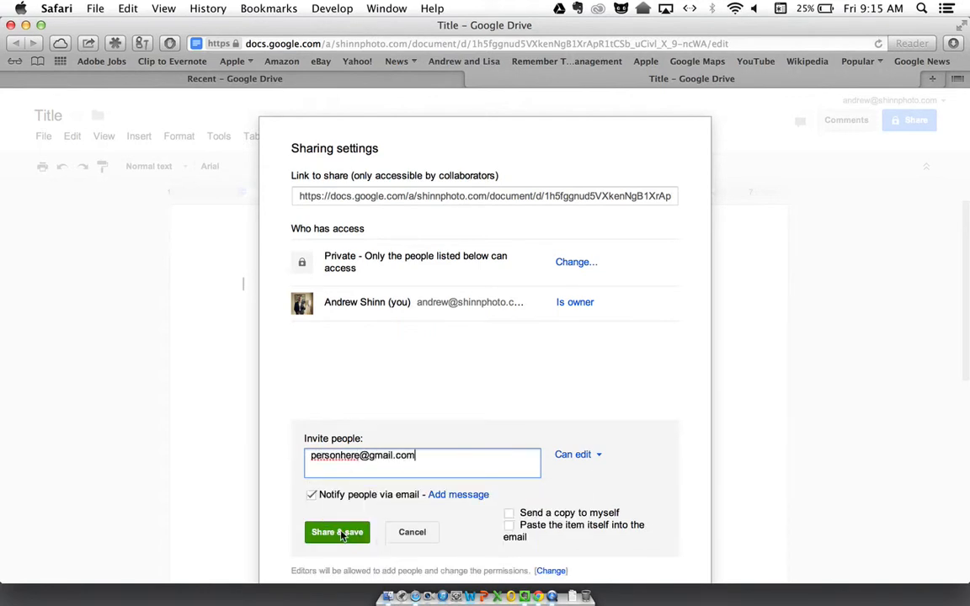
mouse_move(413, 532)
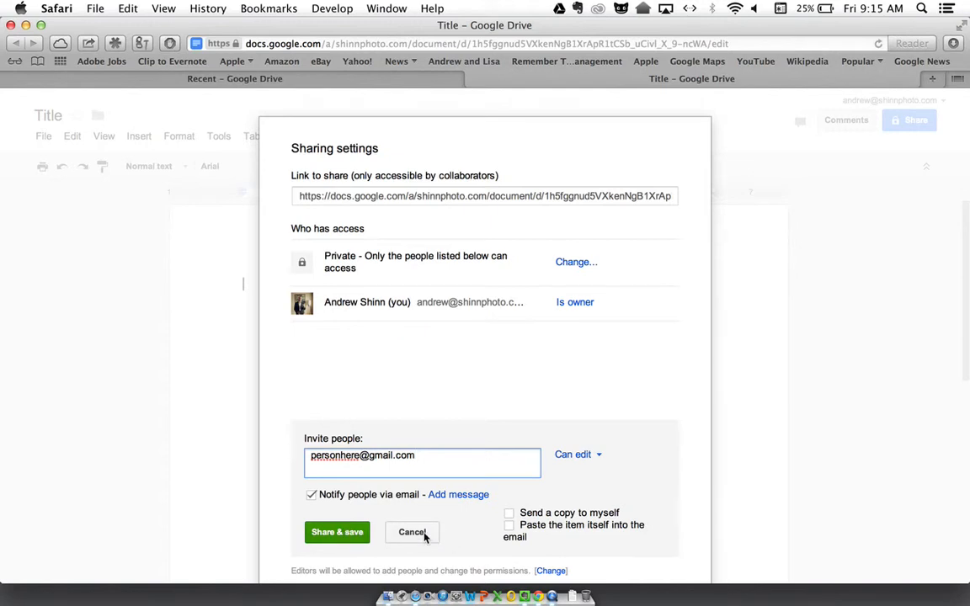
click(412, 531)
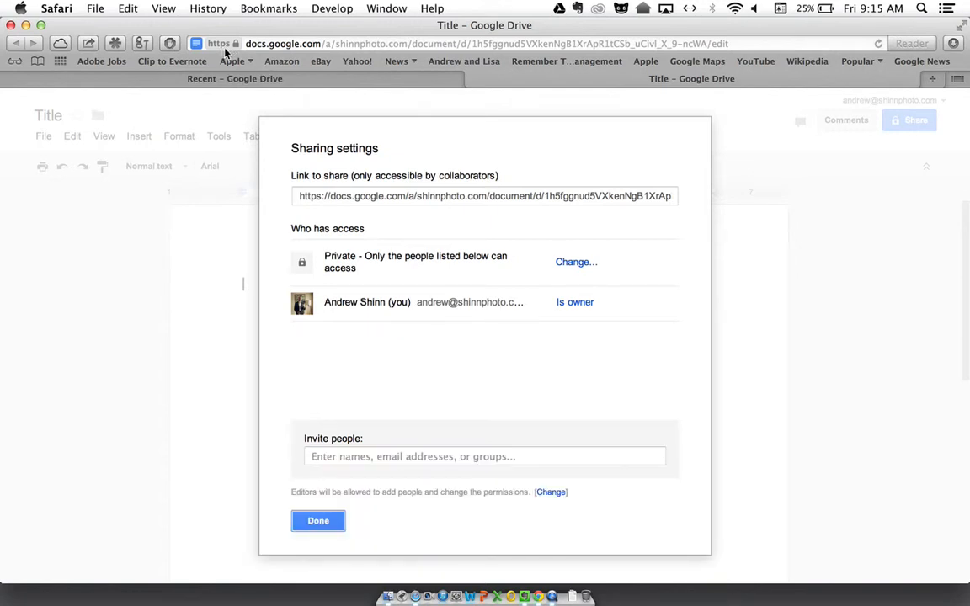
click(317, 521)
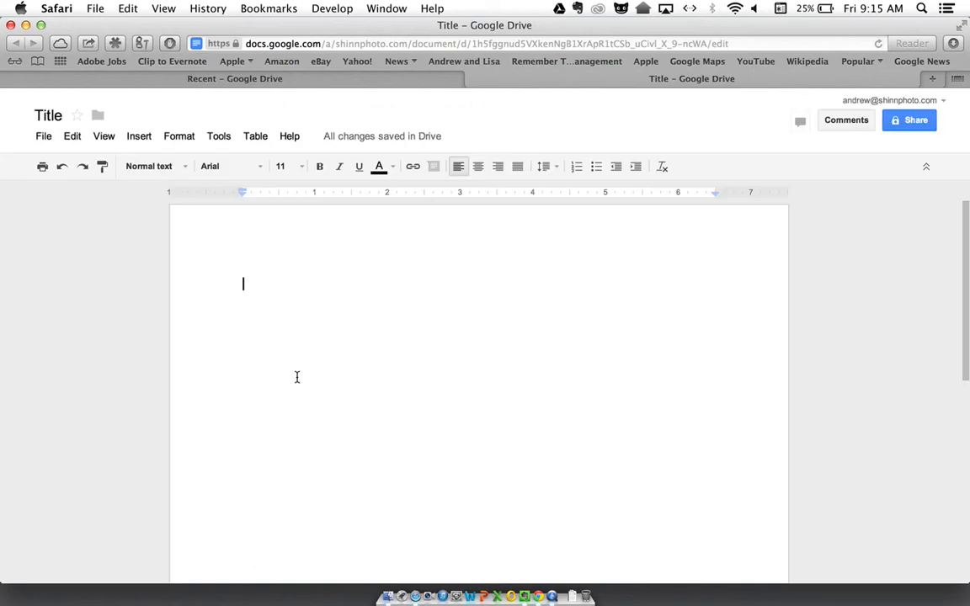